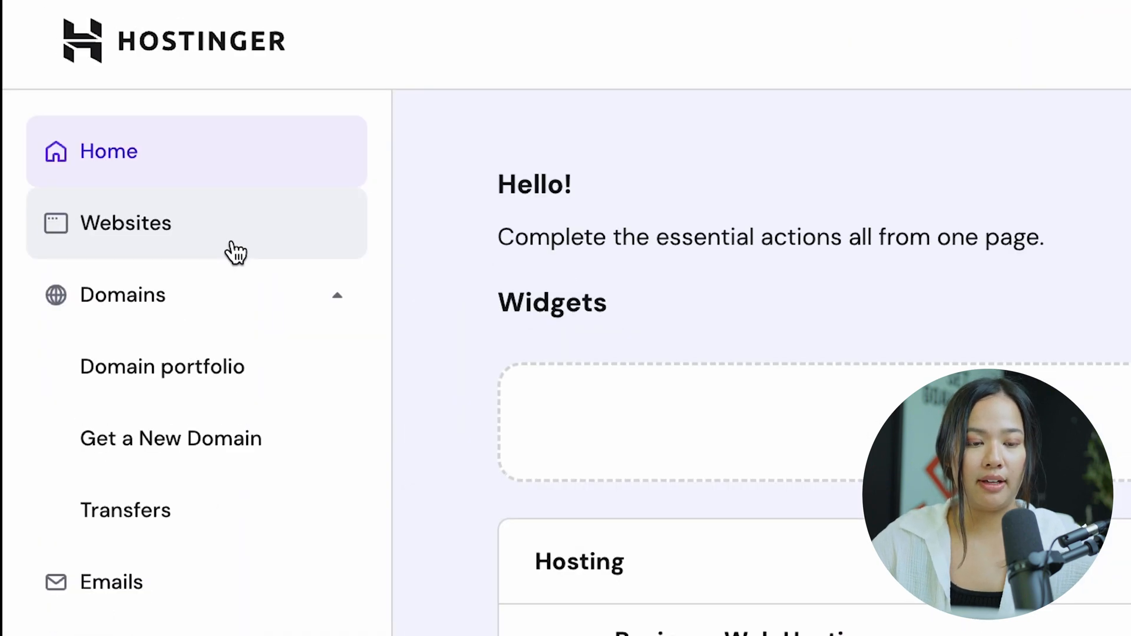
Step: Open the Websites list in hPanel and scroll through the hosted sites
{"action": "left_click", "coordinate": [126, 223]}
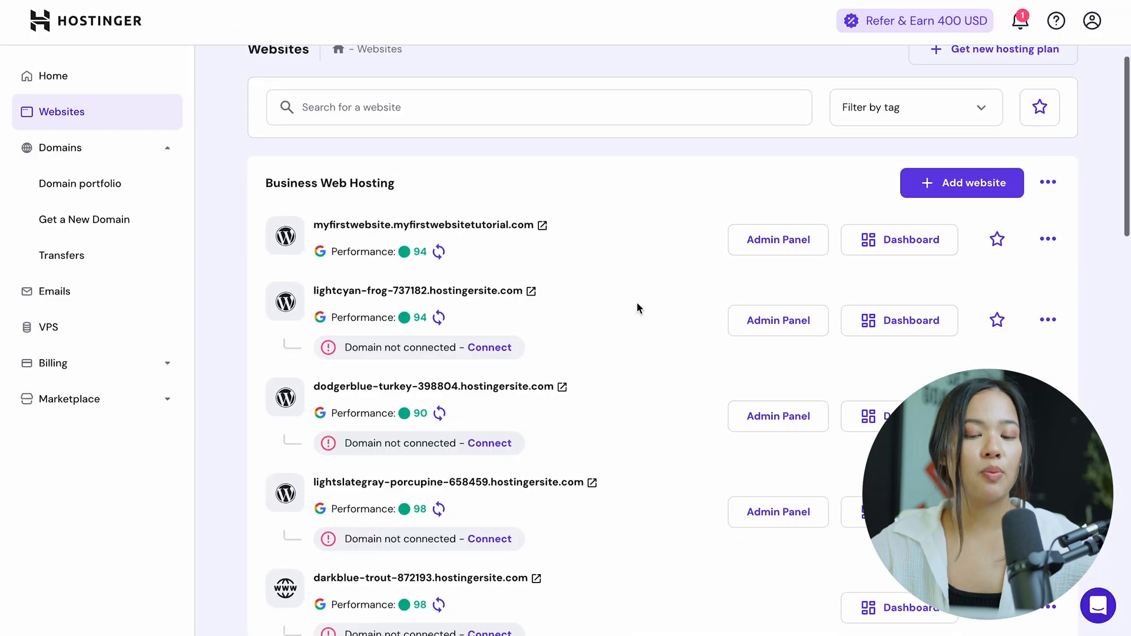
{"action": "scroll", "scroll_direction": "down", "scroll_amount": 3}
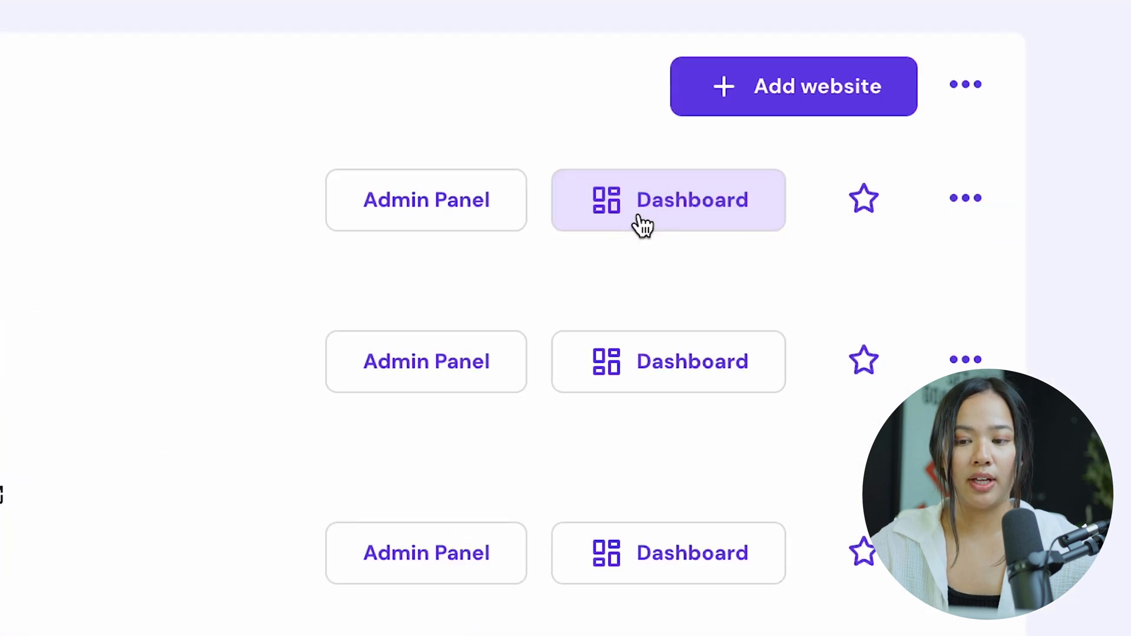
Step: Open the first website's Dashboard, showing PageSpeed 94 and malware-free status
{"action": "left_click", "coordinate": [667, 199]}
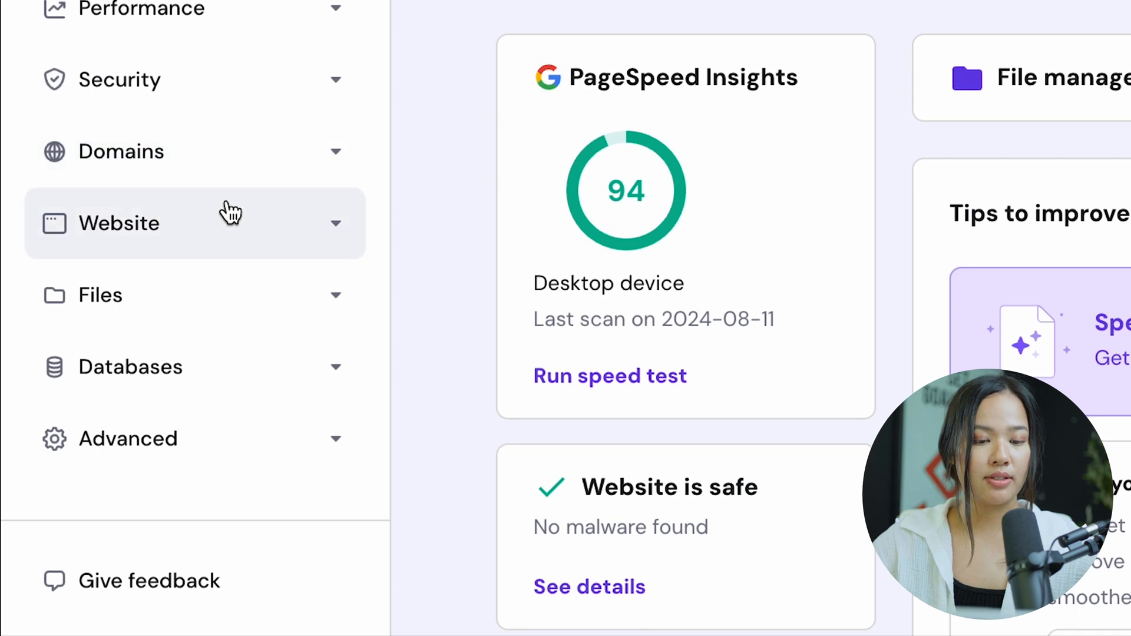
{"action": "mouse_move", "coordinate": [137, 317]}
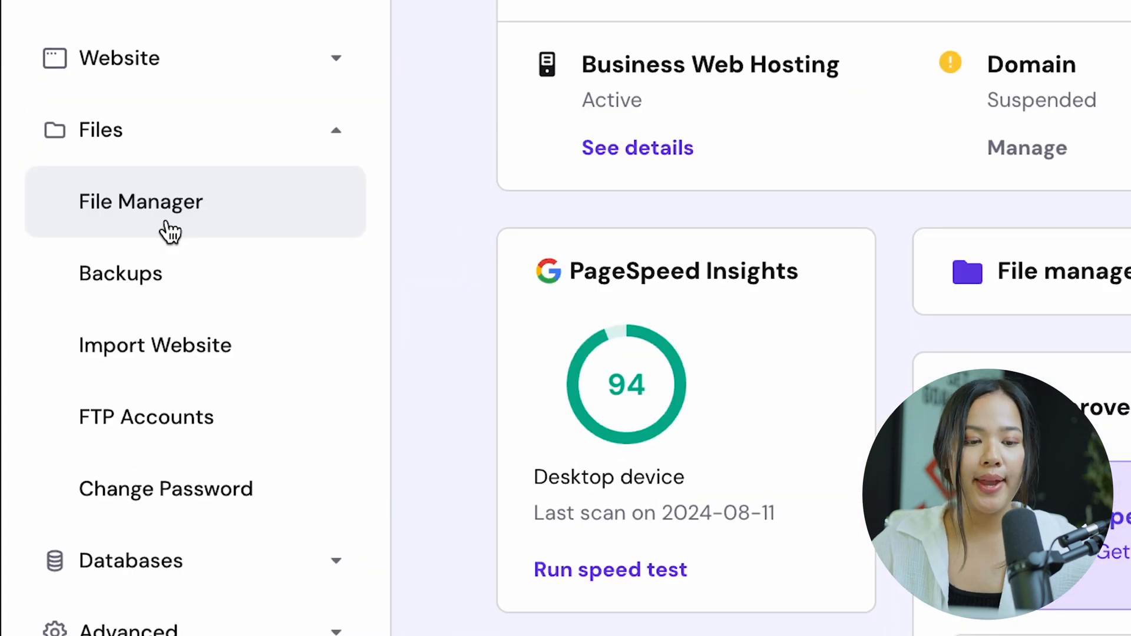
Step: Open File Manager from the site's Files section
{"action": "left_click", "coordinate": [141, 201]}
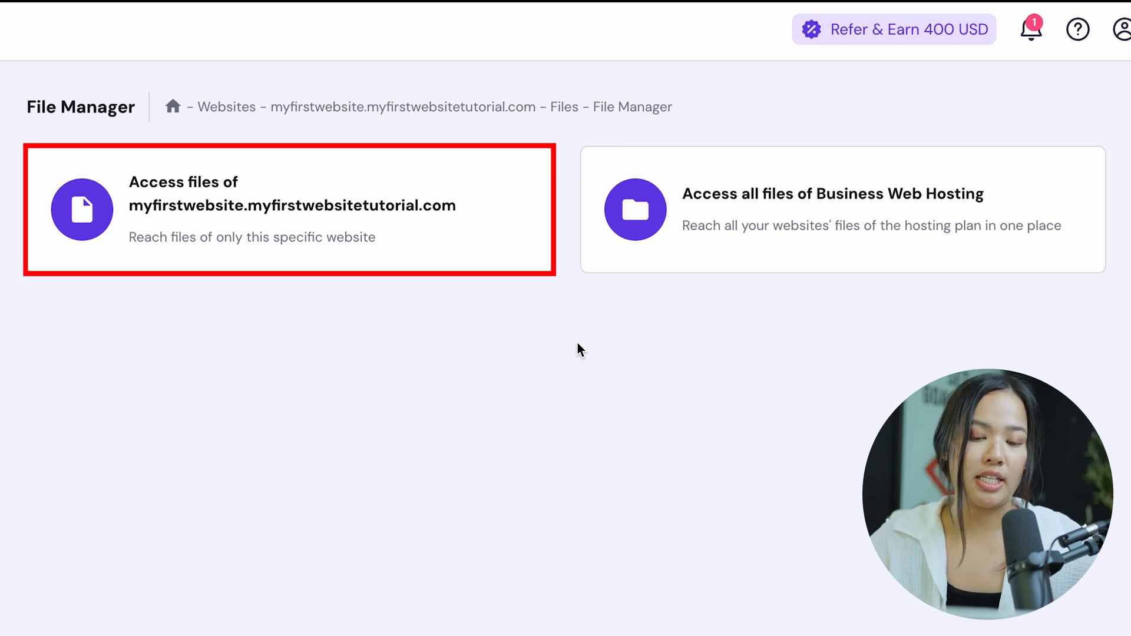
{"action": "mouse_move", "coordinate": [391, 245]}
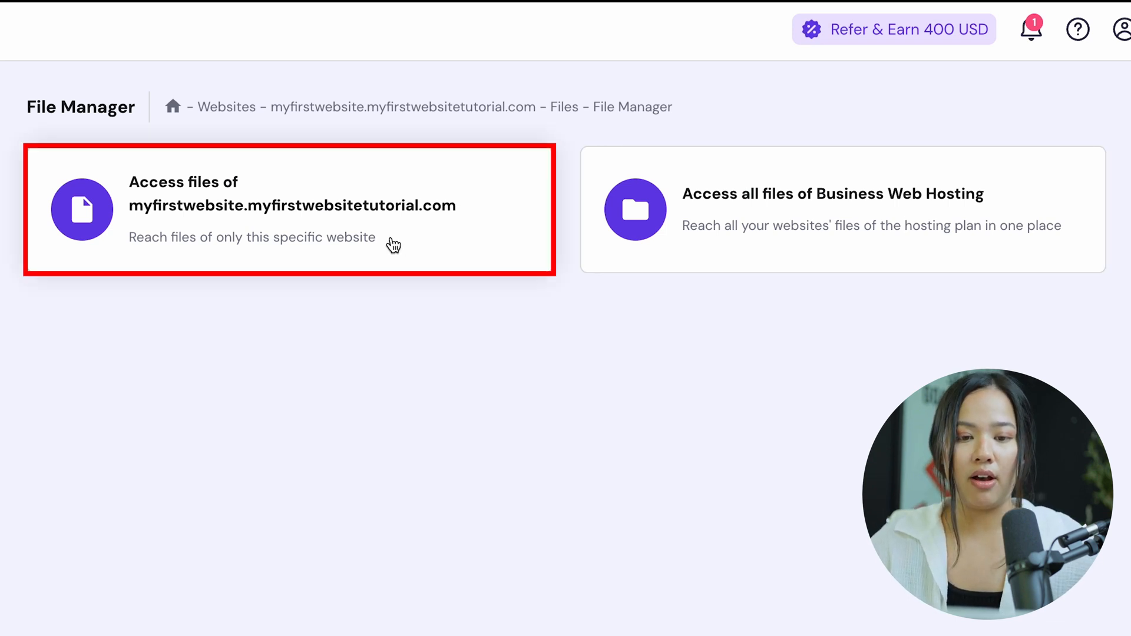
Step: Open this site's files, enter public_html, and scroll through its WordPress files
{"action": "left_click", "coordinate": [288, 209]}
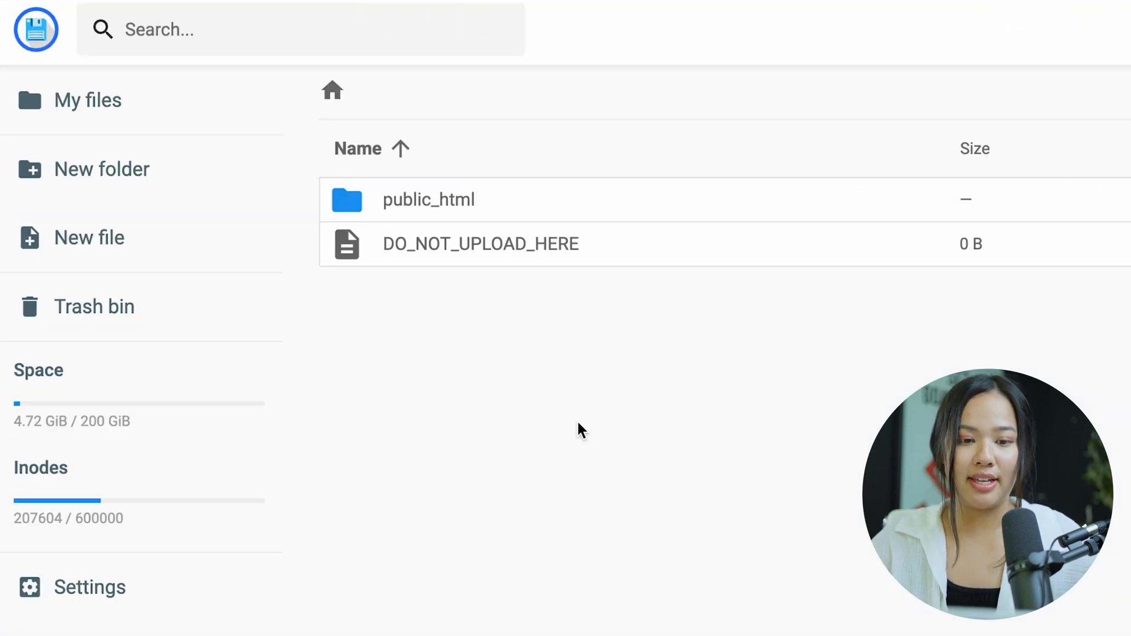
{"action": "mouse_move", "coordinate": [373, 253]}
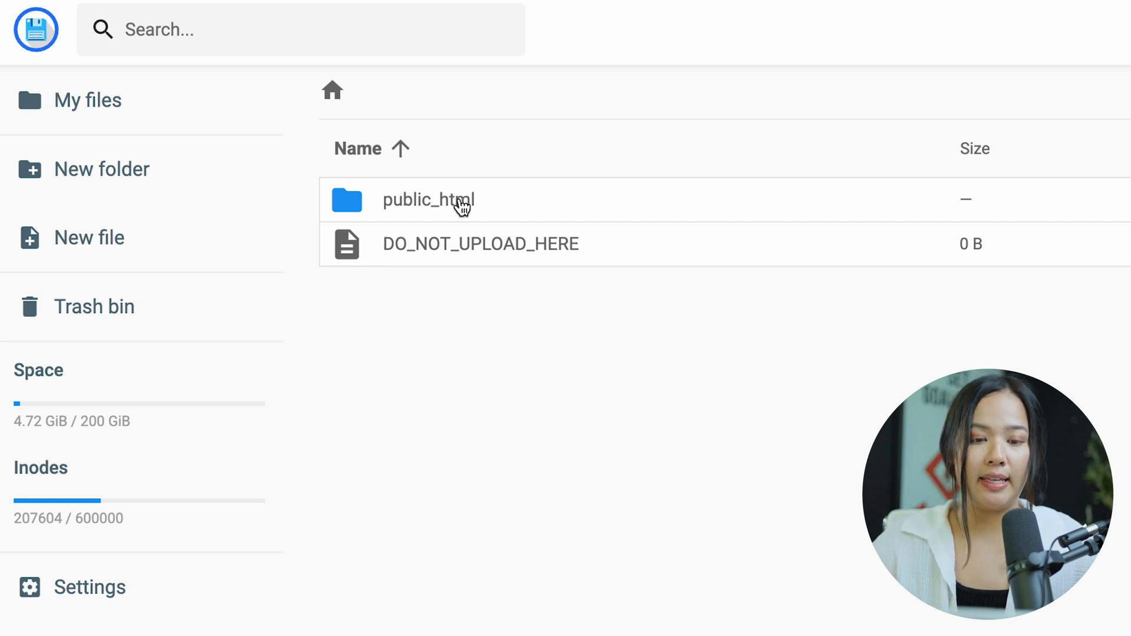
{"action": "left_click", "coordinate": [428, 200]}
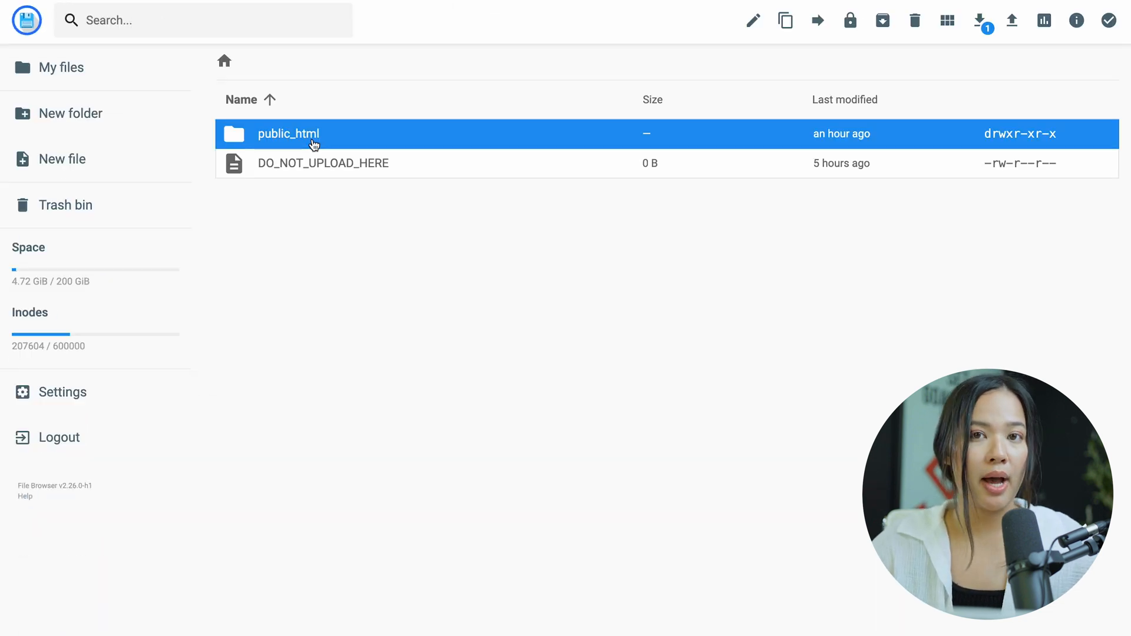
{"action": "double_click", "coordinate": [288, 134]}
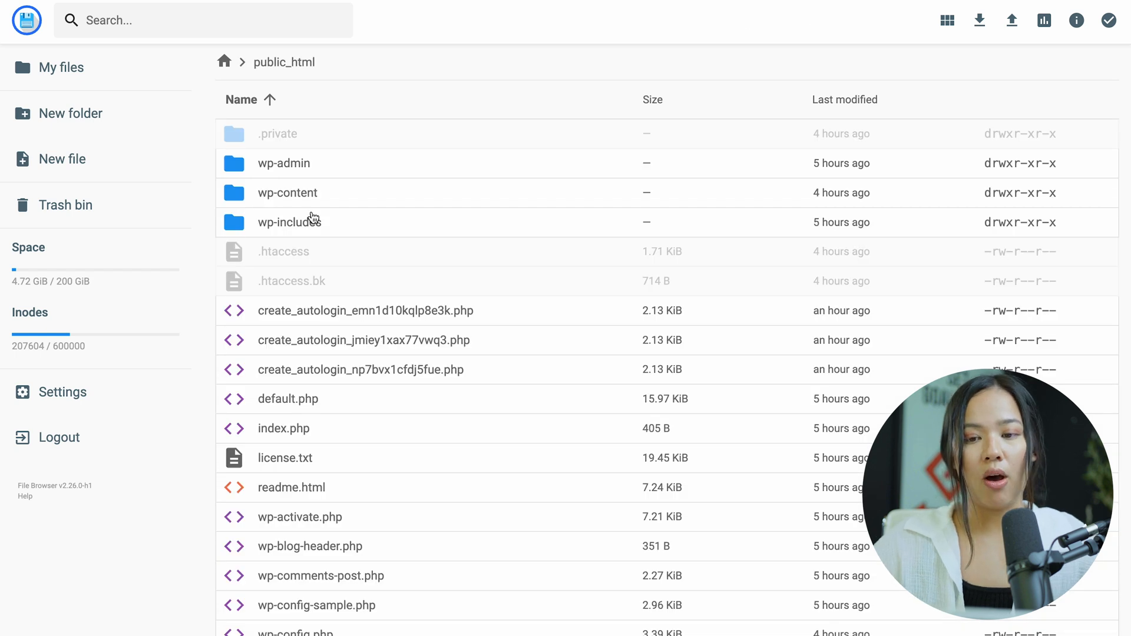
{"action": "scroll", "scroll_direction": "down", "scroll_amount": 3}
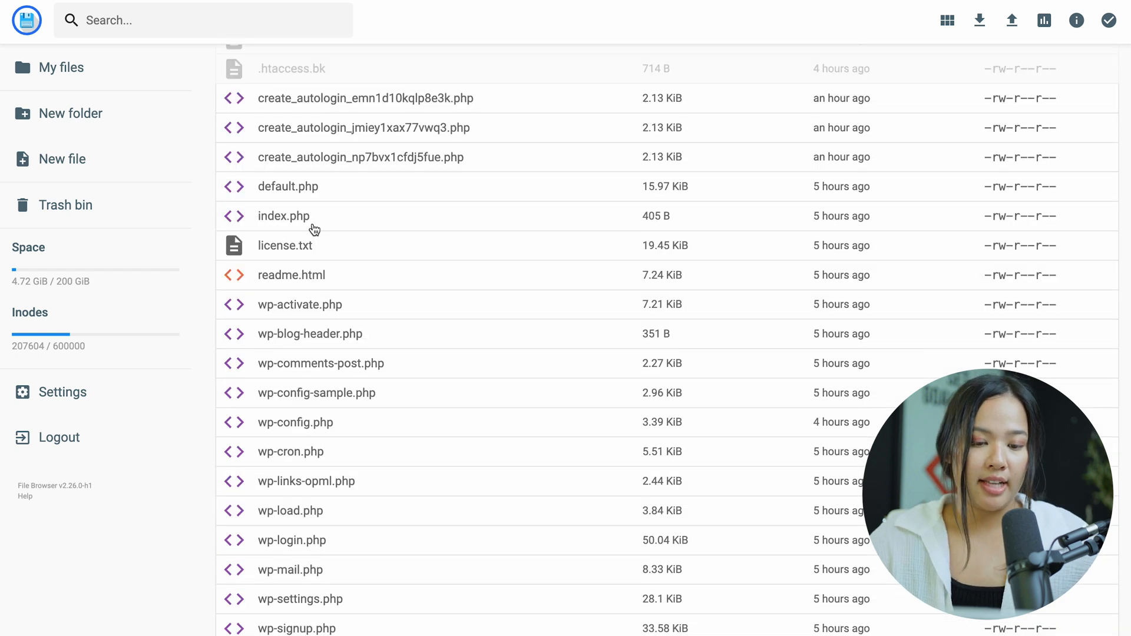
{"action": "scroll", "scroll_direction": "down", "scroll_amount": 3}
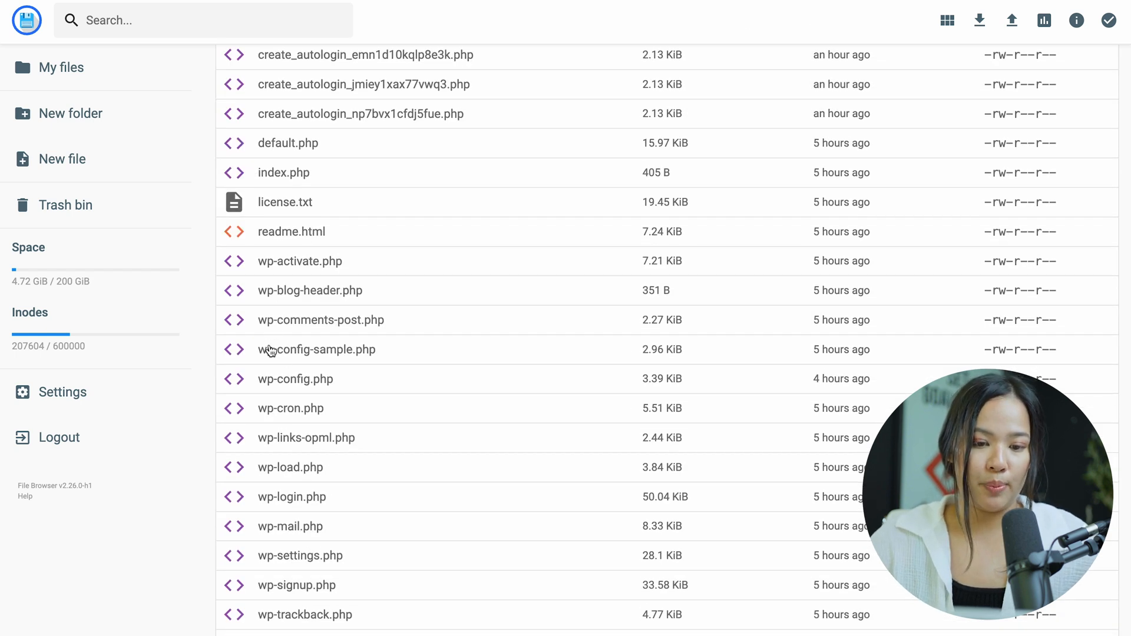
{"action": "scroll", "scroll_direction": "down", "scroll_amount": 3}
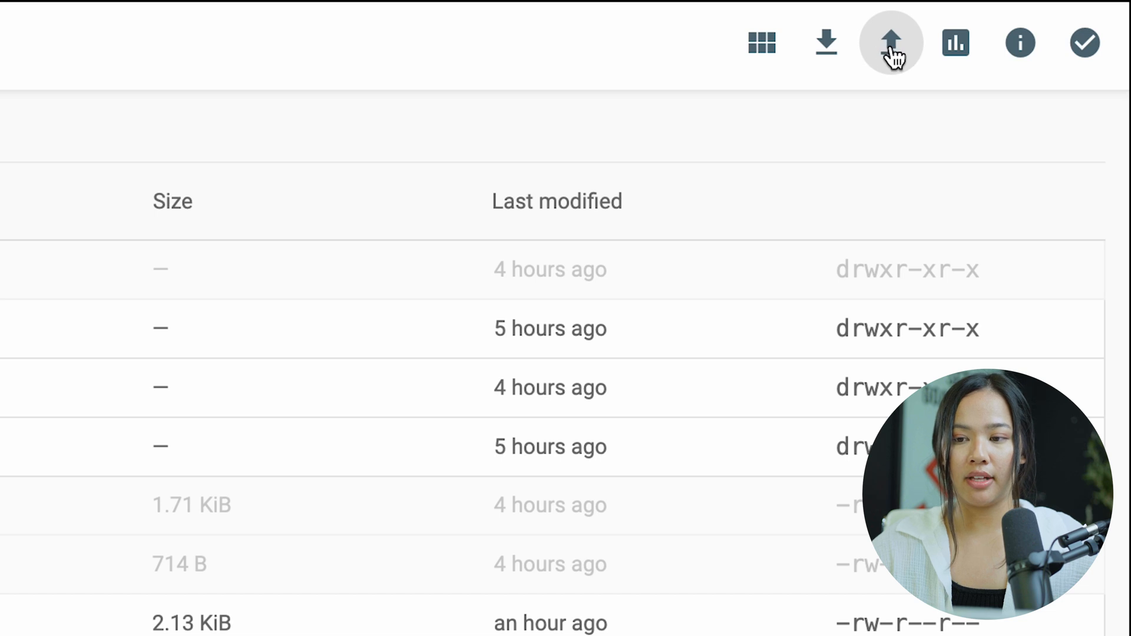
Step: Open the Upload dialog from the toolbar, then pick an option in it
{"action": "left_click", "coordinate": [891, 42]}
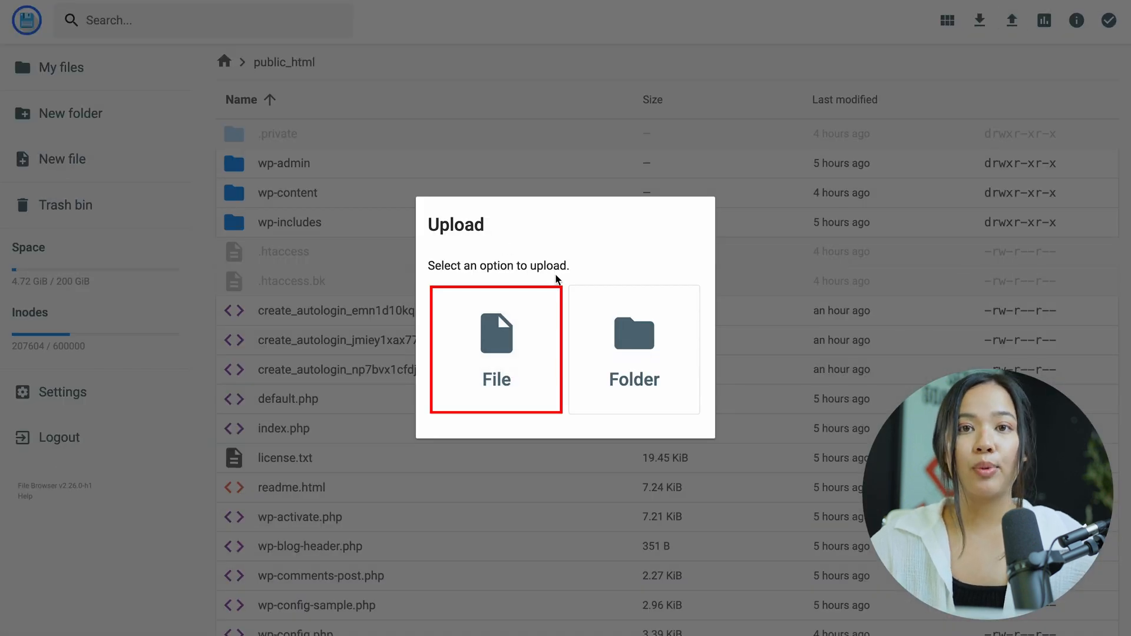
{"action": "left_click", "coordinate": [495, 350]}
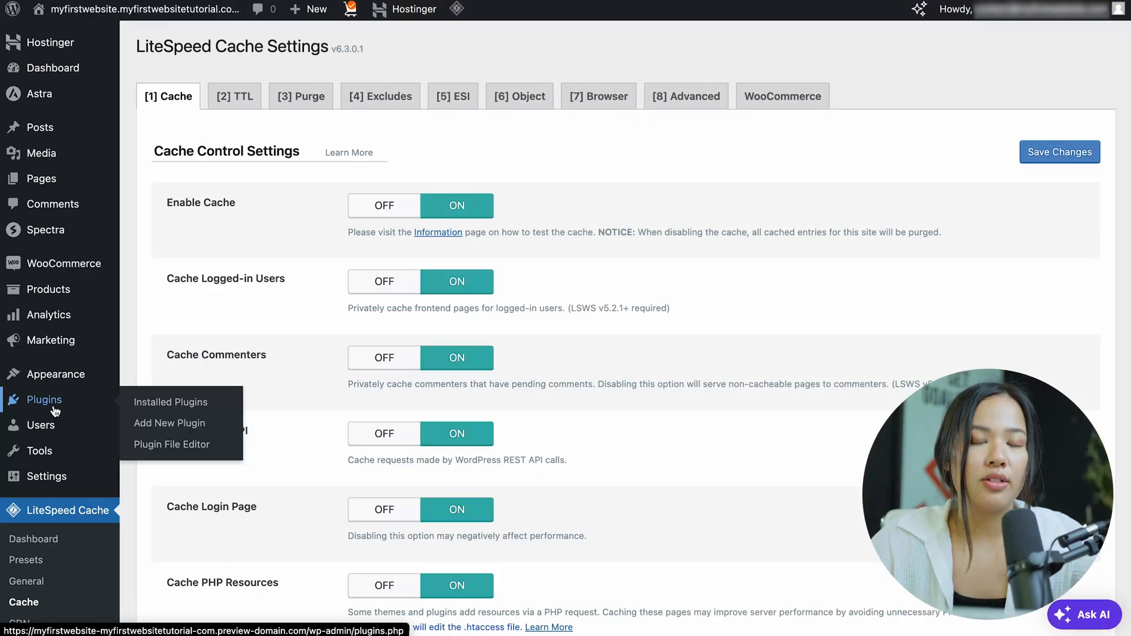
Step: Go to Plugins and Add New Plugin to search for backup plugins
{"action": "left_click", "coordinate": [170, 402]}
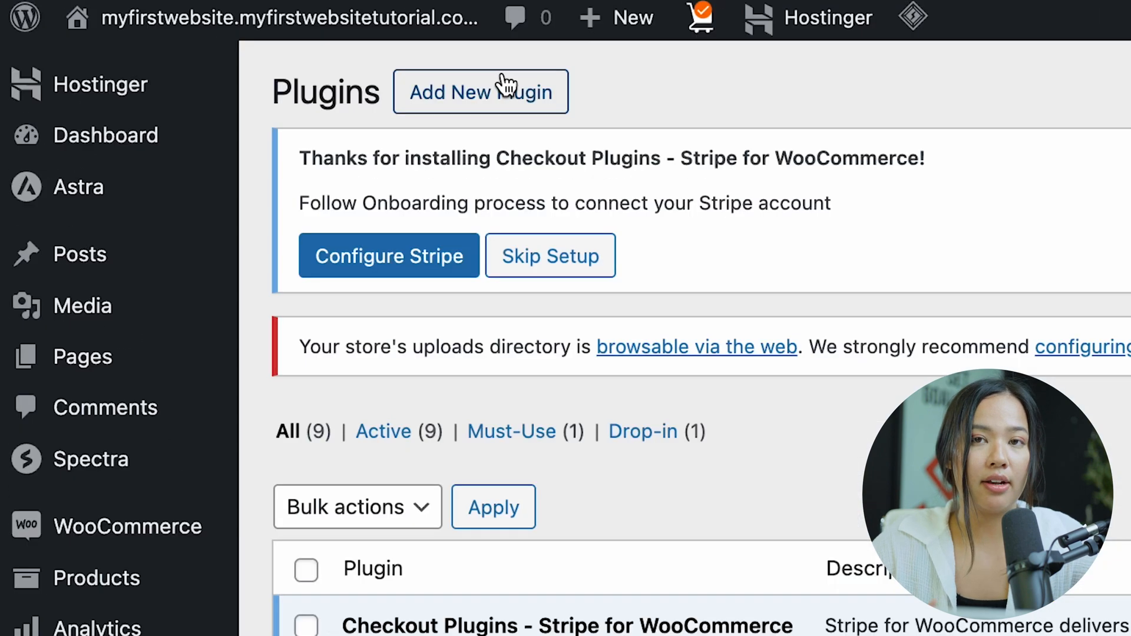
{"action": "left_click", "coordinate": [481, 91]}
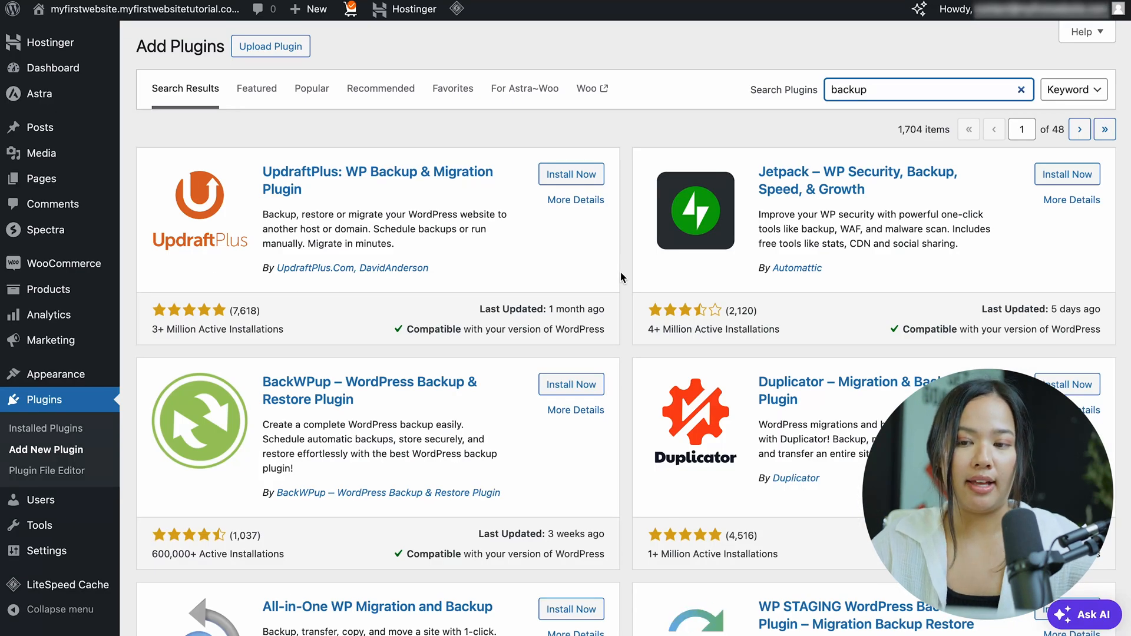